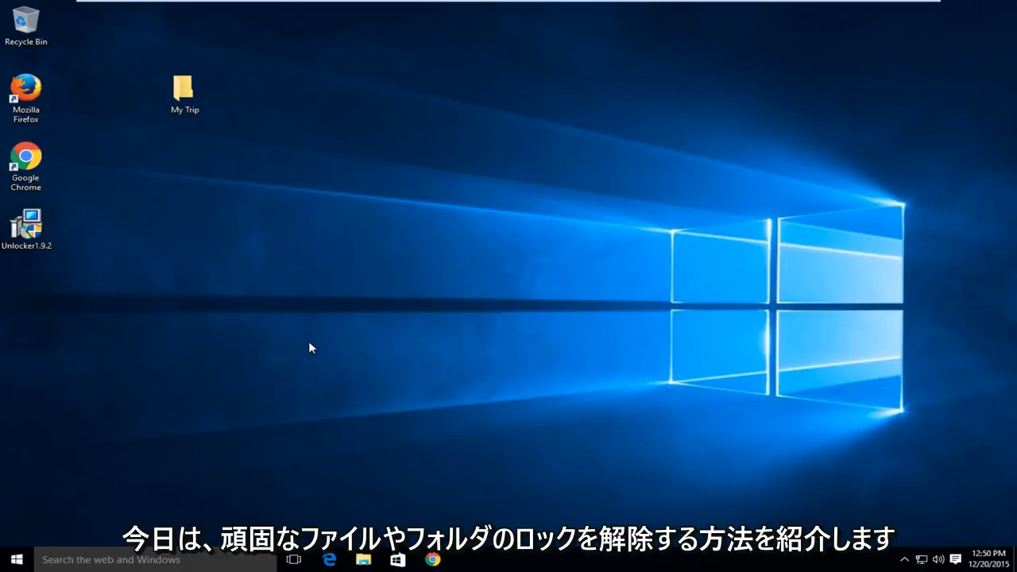
mouse_move(197, 264)
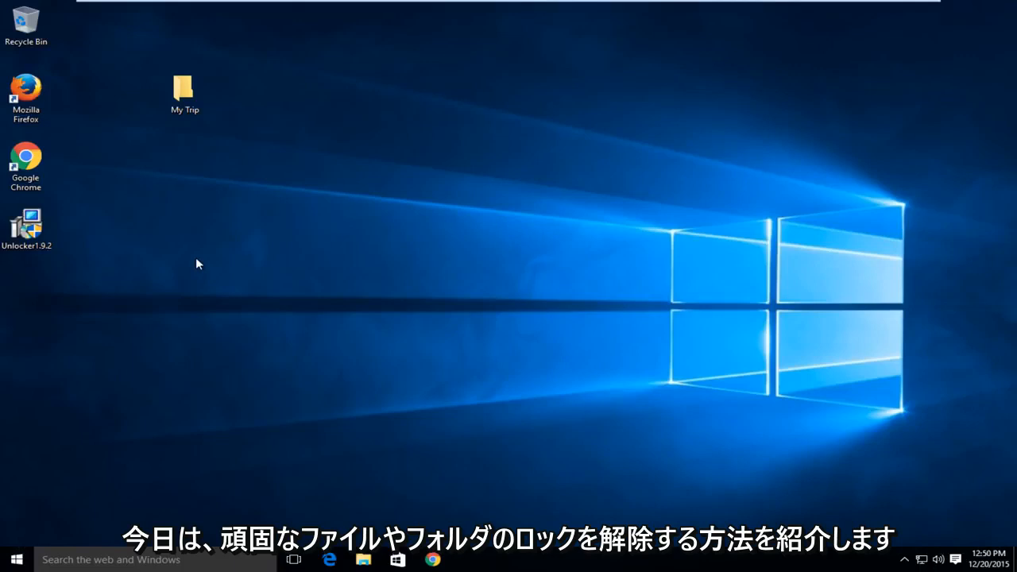
mouse_move(178, 245)
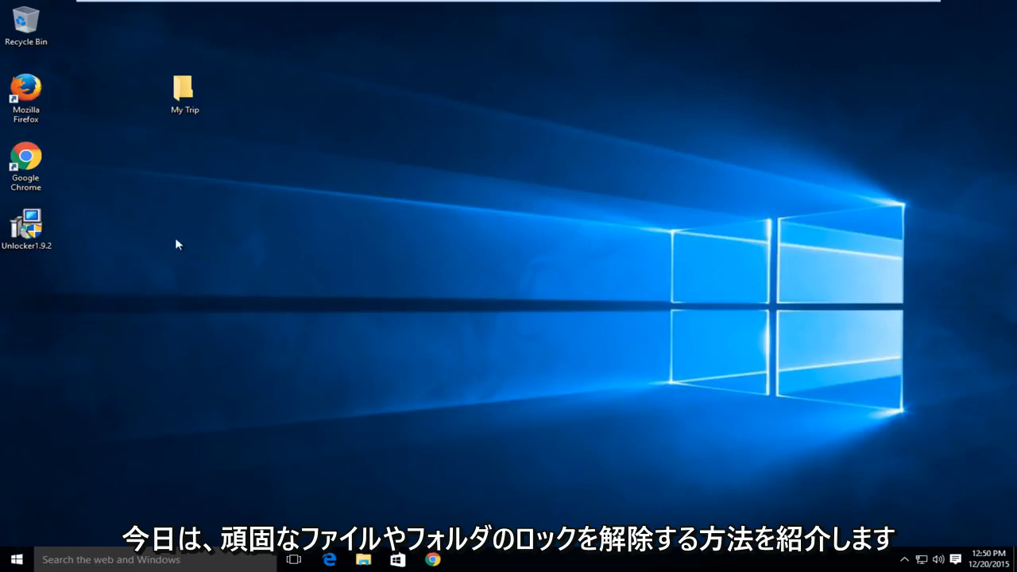
mouse_move(318, 261)
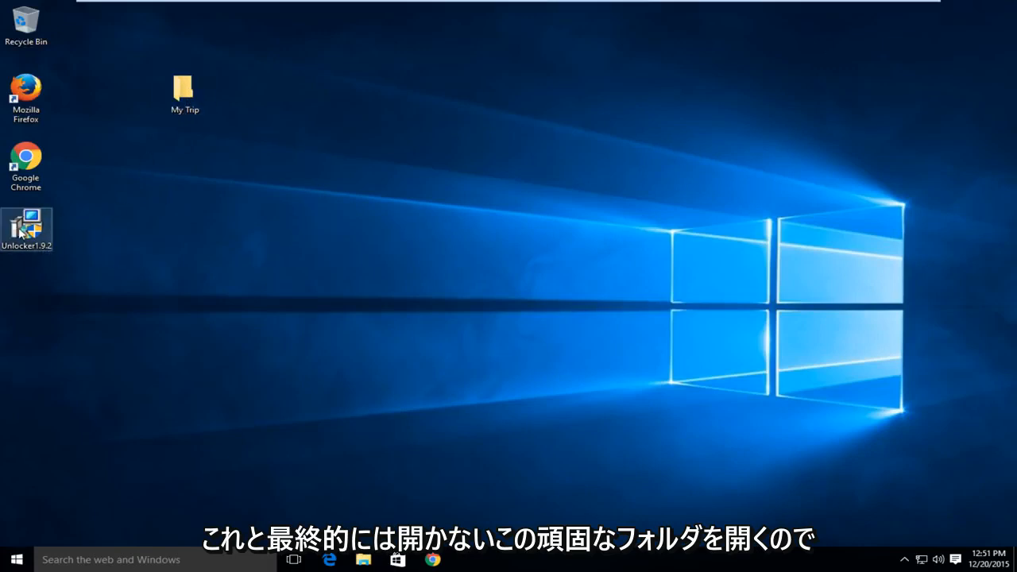
Launch the Unlocker 1.9.2 installer with admin permission, keep English, and pass the welcome page.
double_click(26, 229)
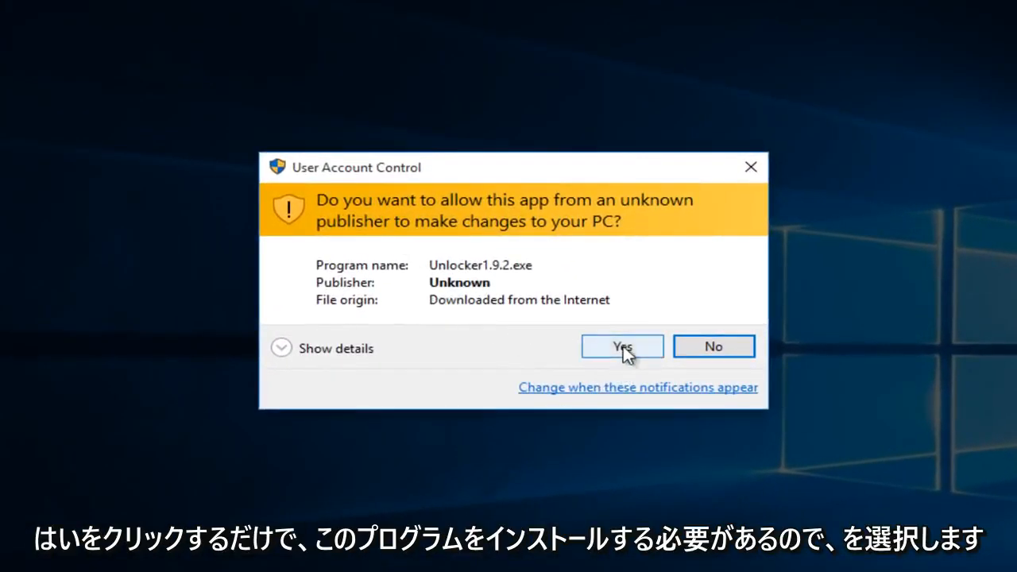
click(623, 346)
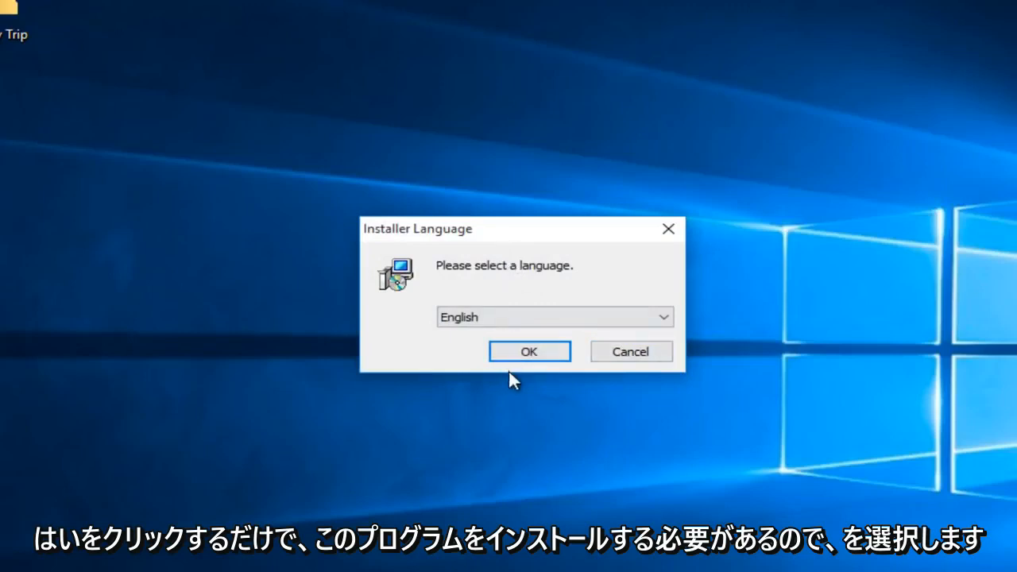
click(528, 351)
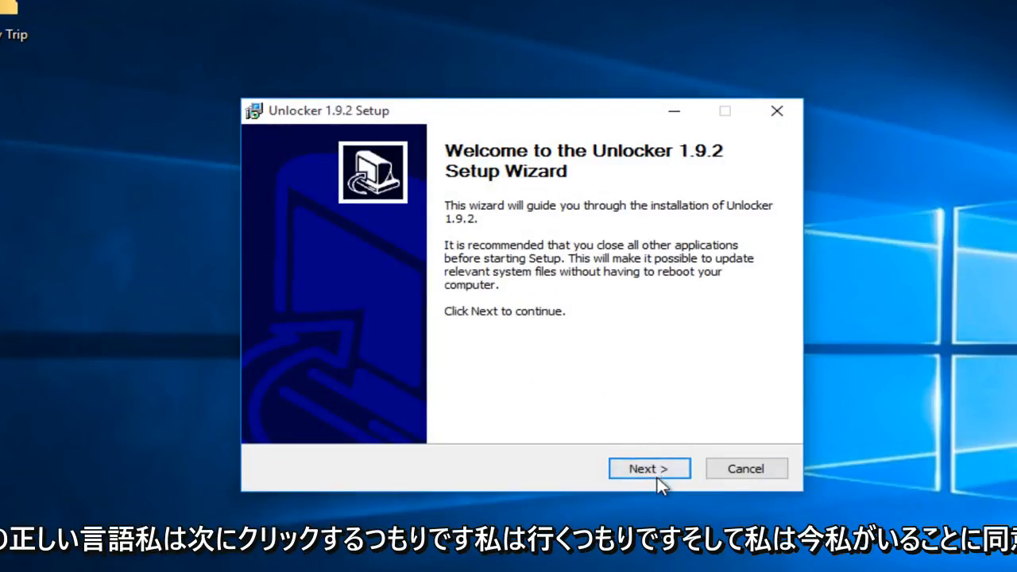
click(648, 467)
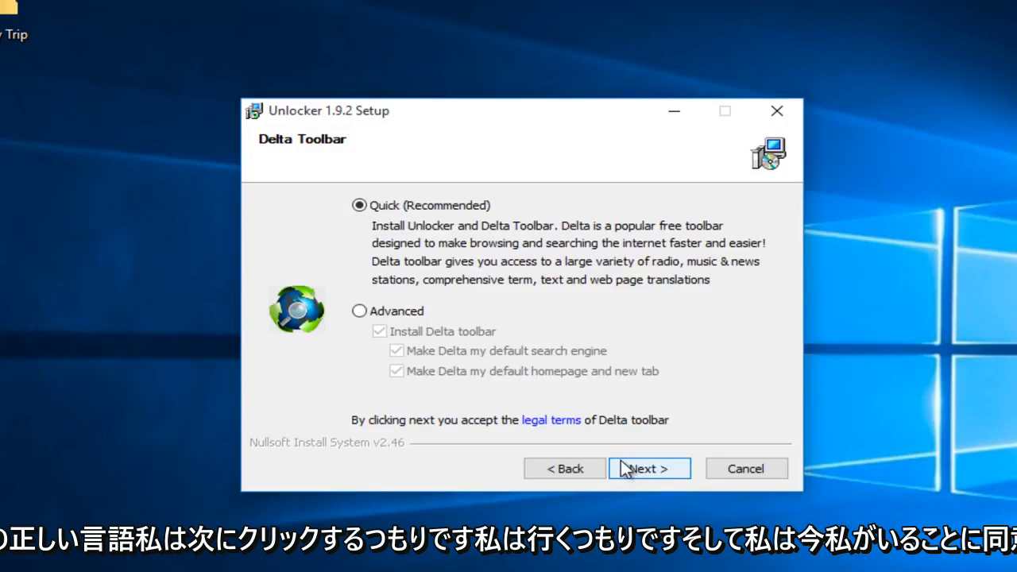
Choose Advanced setup and opt out of the Delta toolbar.
click(359, 310)
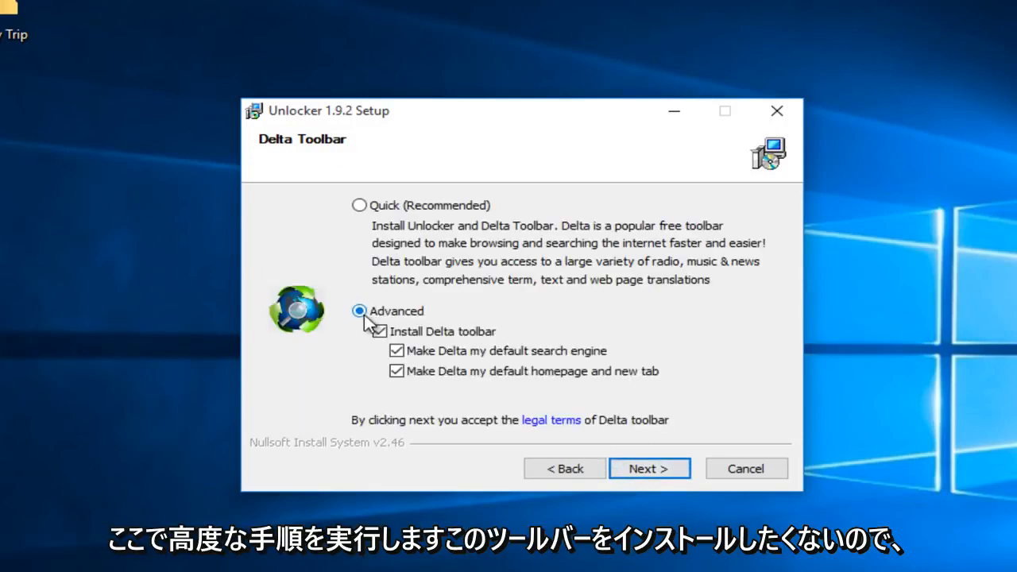
click(382, 333)
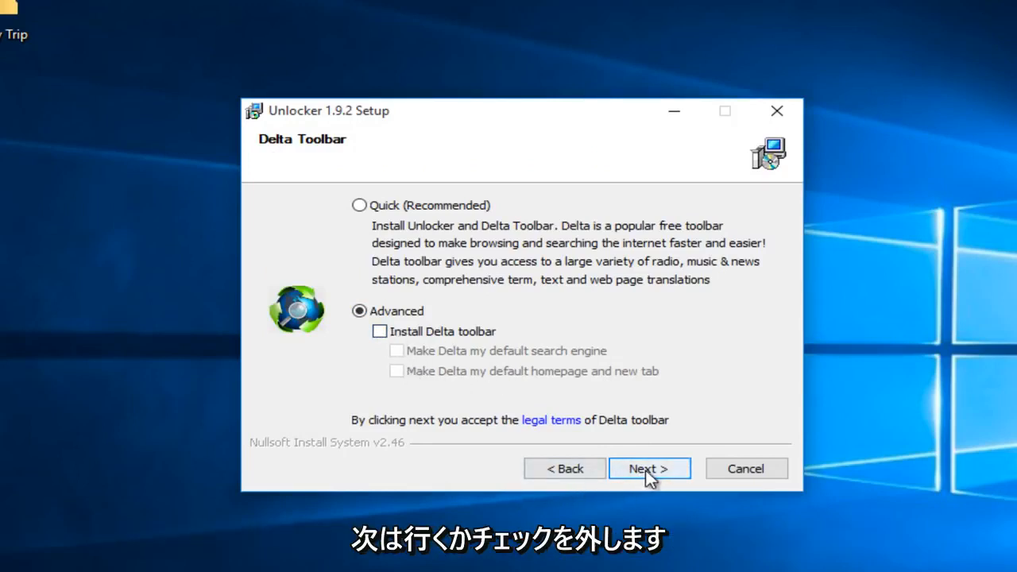
click(649, 468)
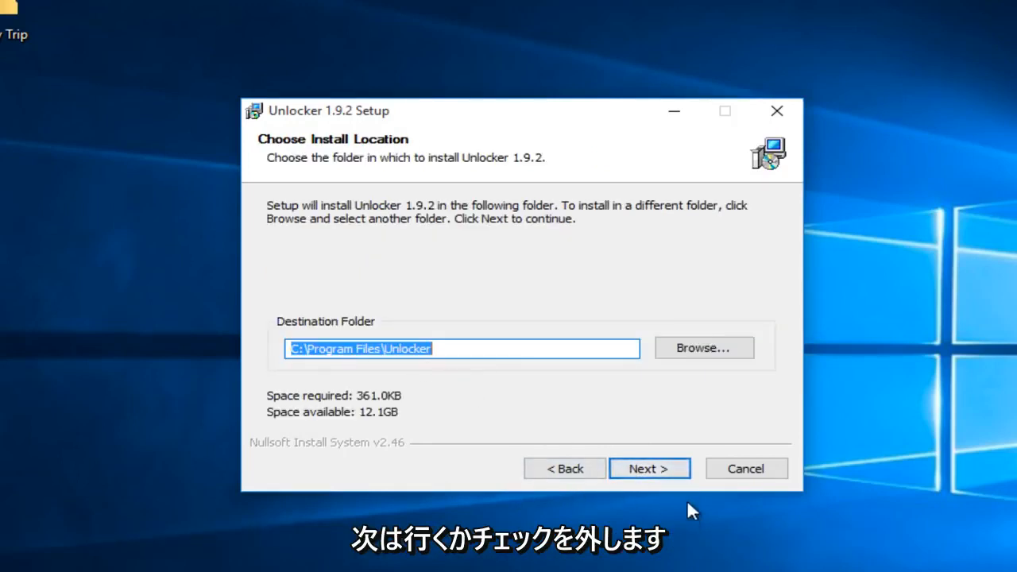
Install Unlocker to the default folder with default components and finish the wizard.
click(648, 468)
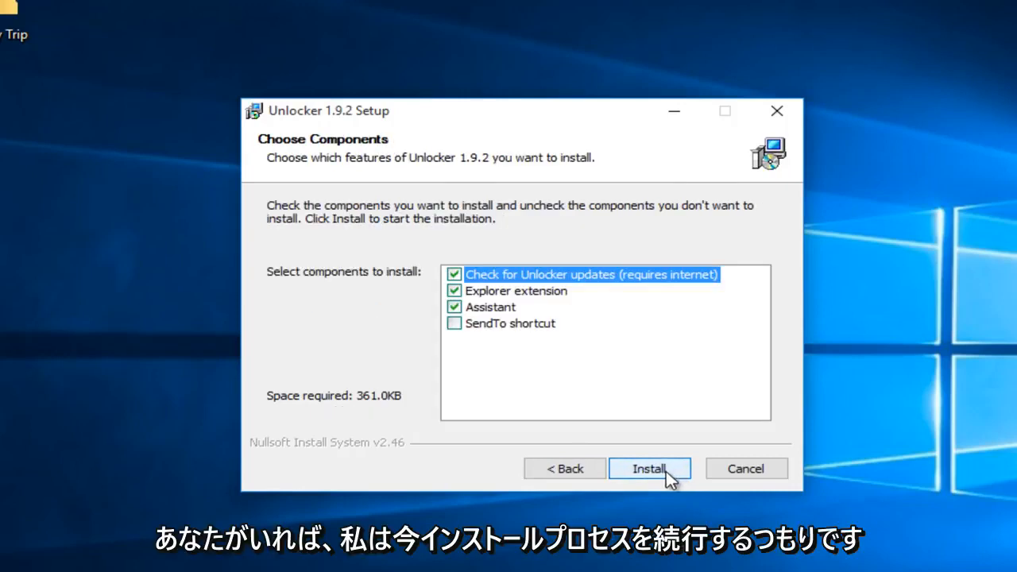
click(649, 467)
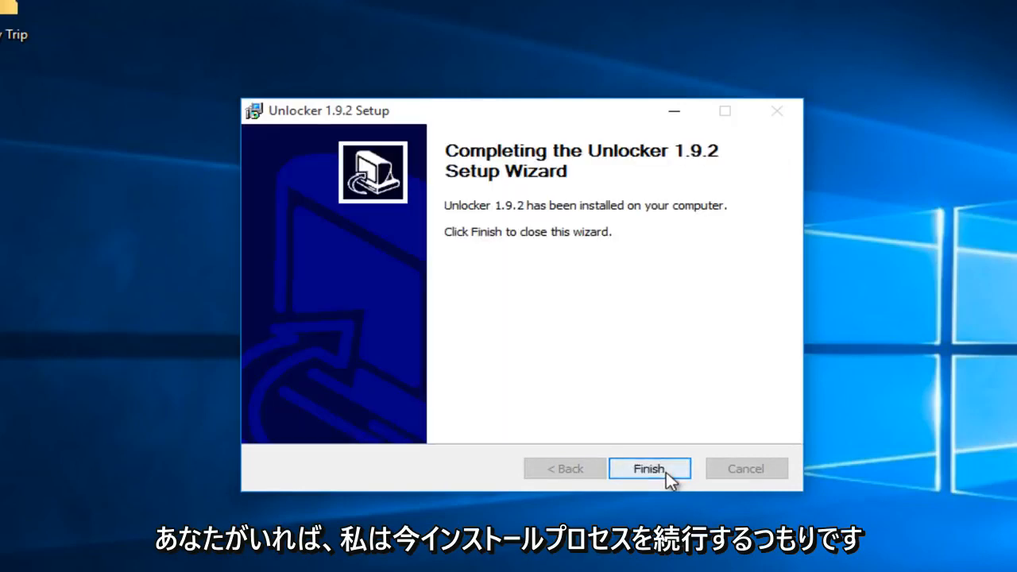
click(649, 468)
text(un)
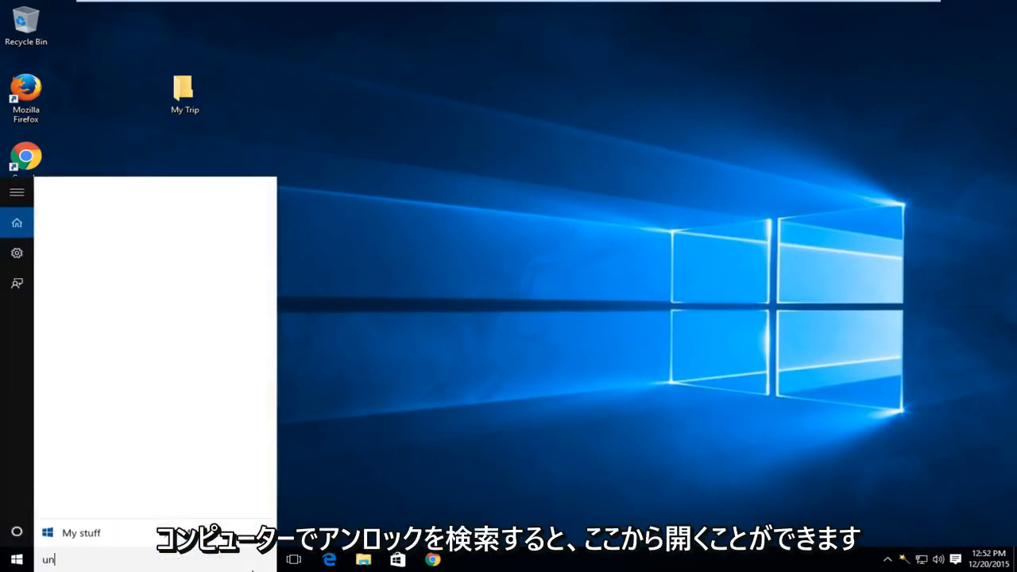
Find Unlocker via Start search ('lock') and run it with admin permission.
text(lock)
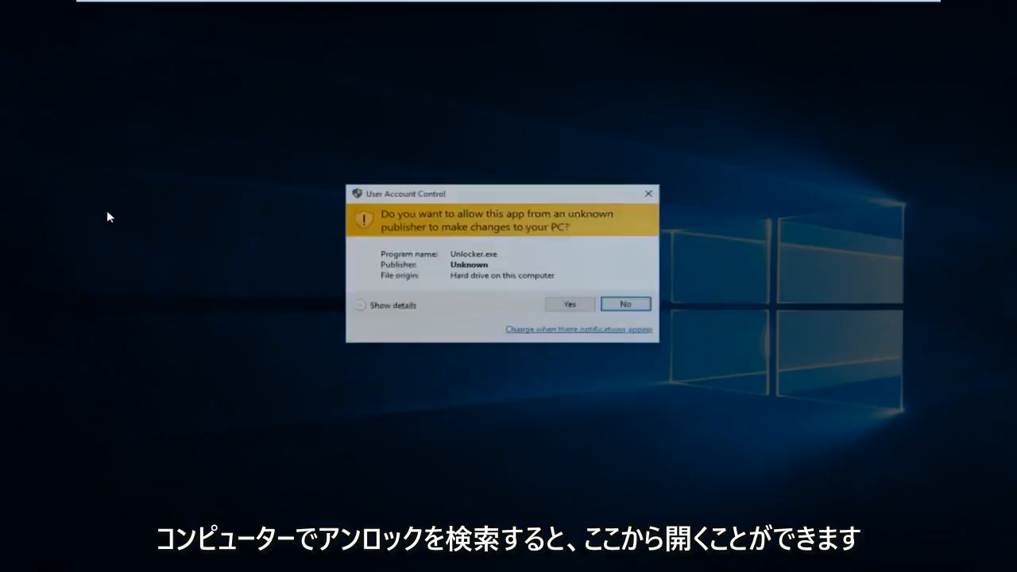
click(569, 303)
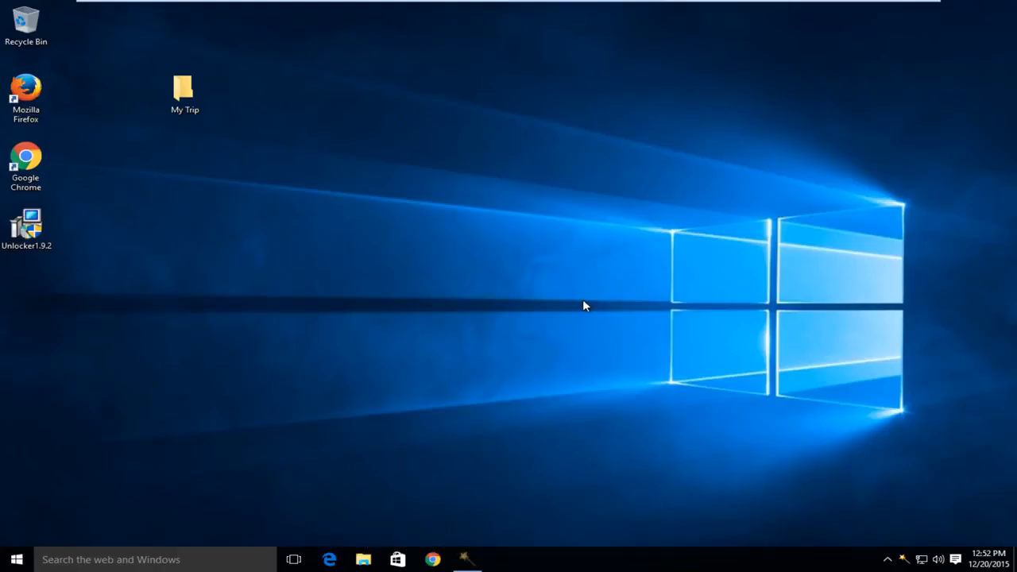
mouse_move(501, 516)
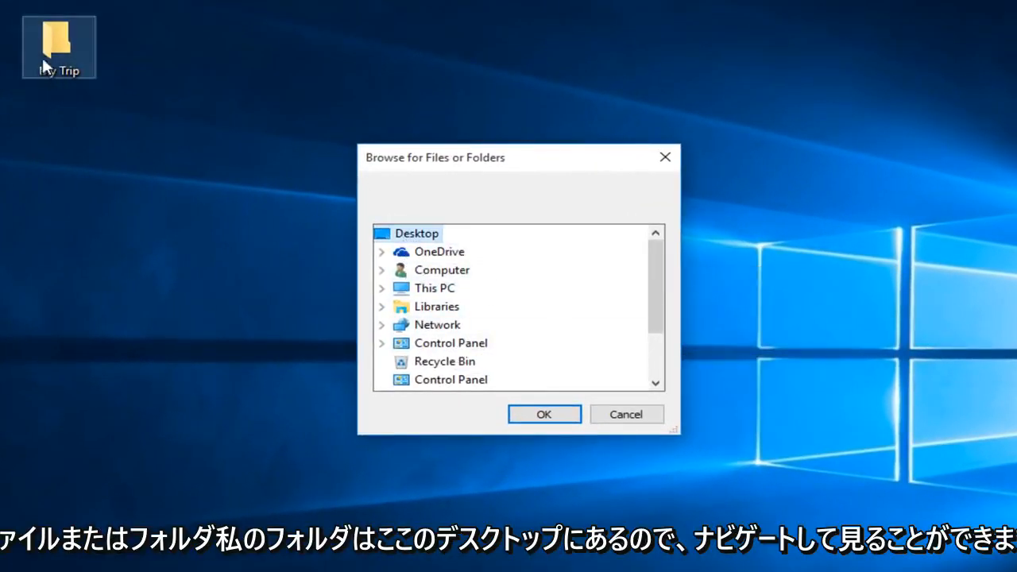
Select the My Trip desktop folder in Browse for Files or Folders as the item to unlock.
scroll(down, 3)
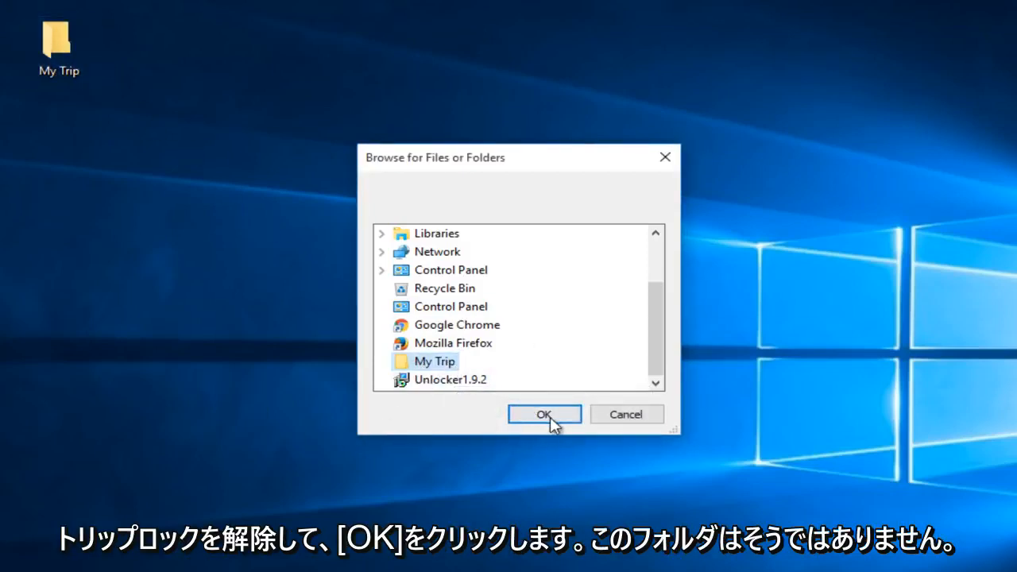
click(544, 413)
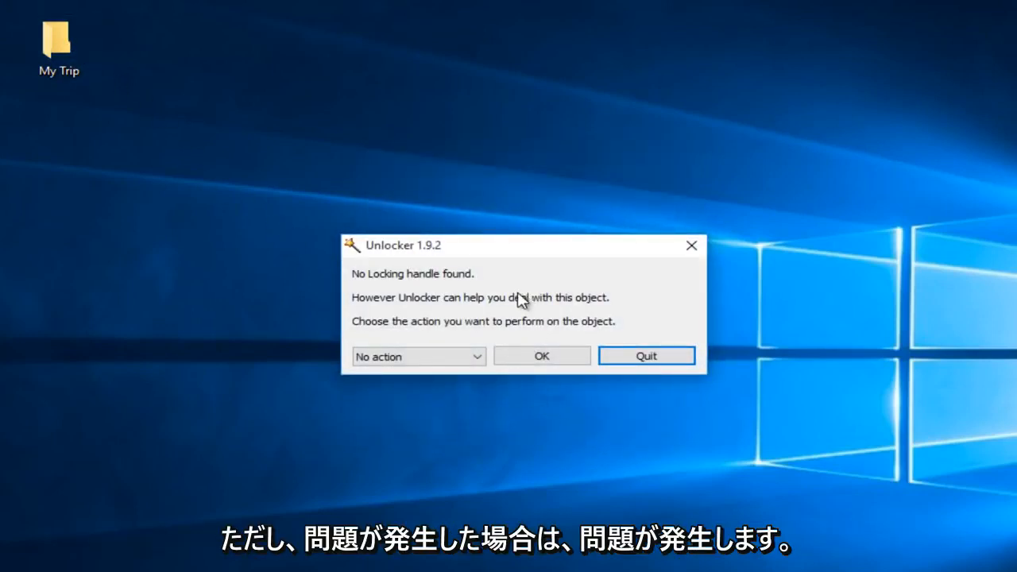
mouse_move(369, 299)
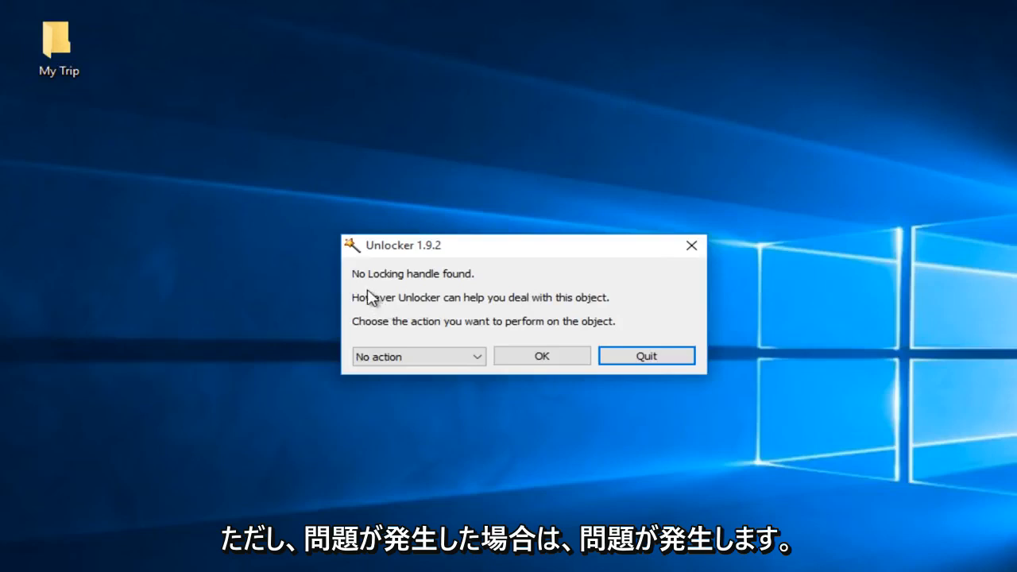
mouse_move(142, 88)
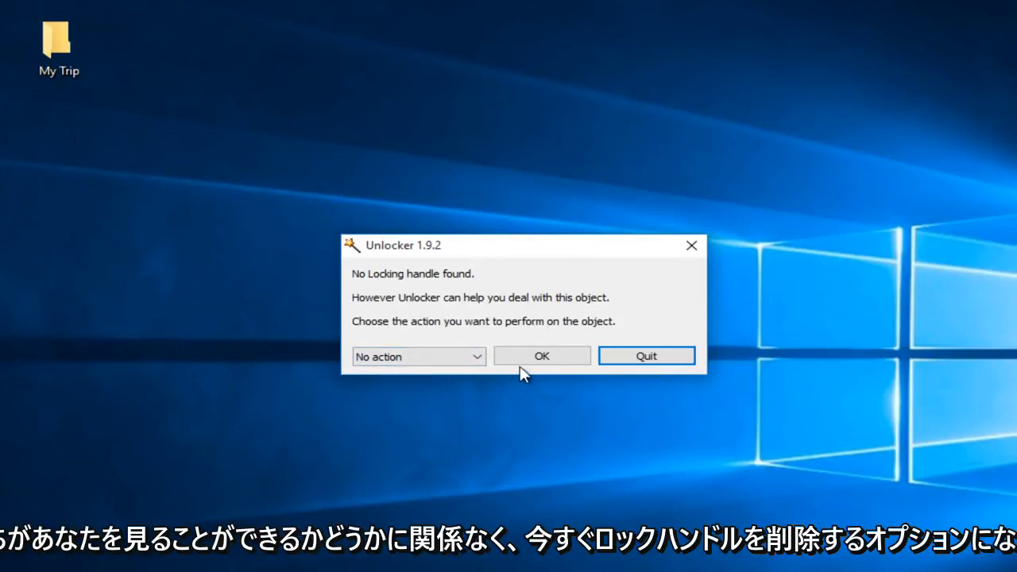
mouse_move(436, 283)
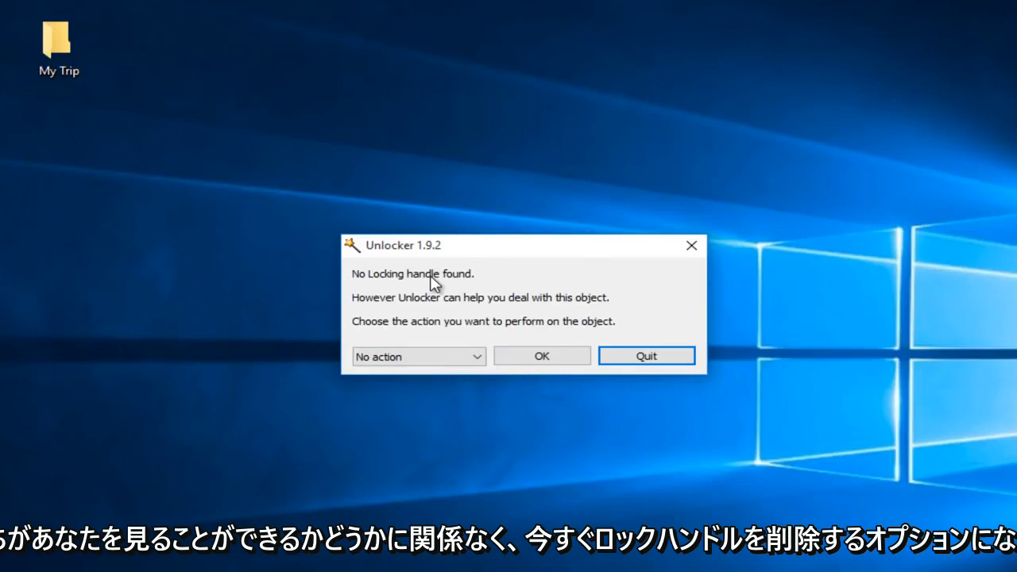
mouse_move(429, 337)
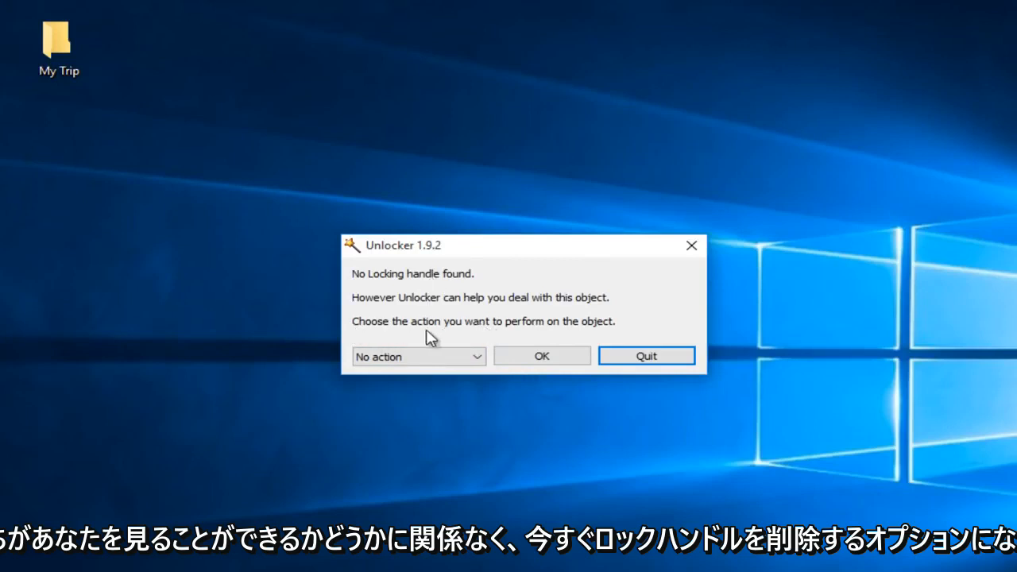
mouse_move(537, 327)
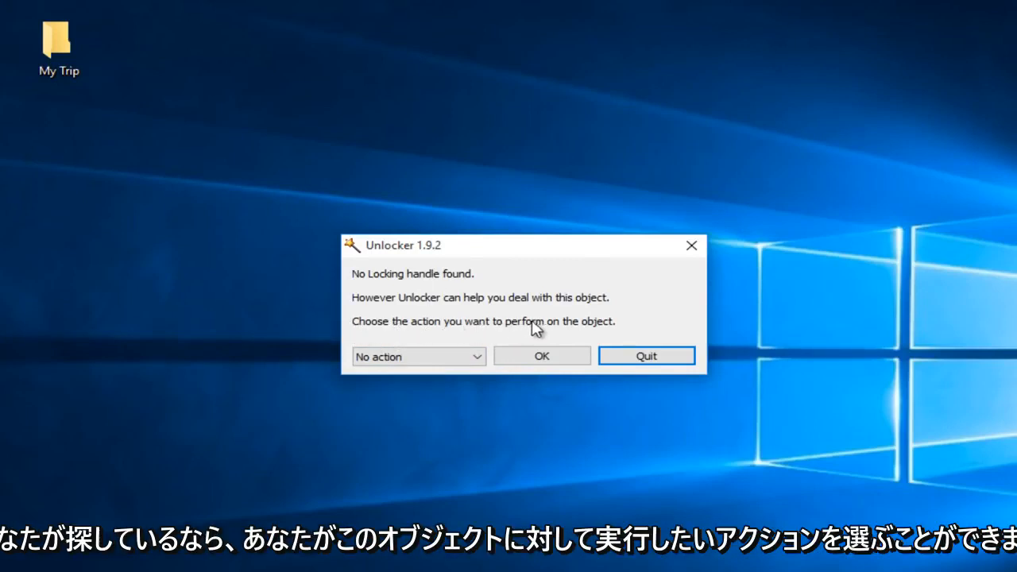
Choose Delete as the action for My Trip and carry it out despite no locking handle.
click(417, 356)
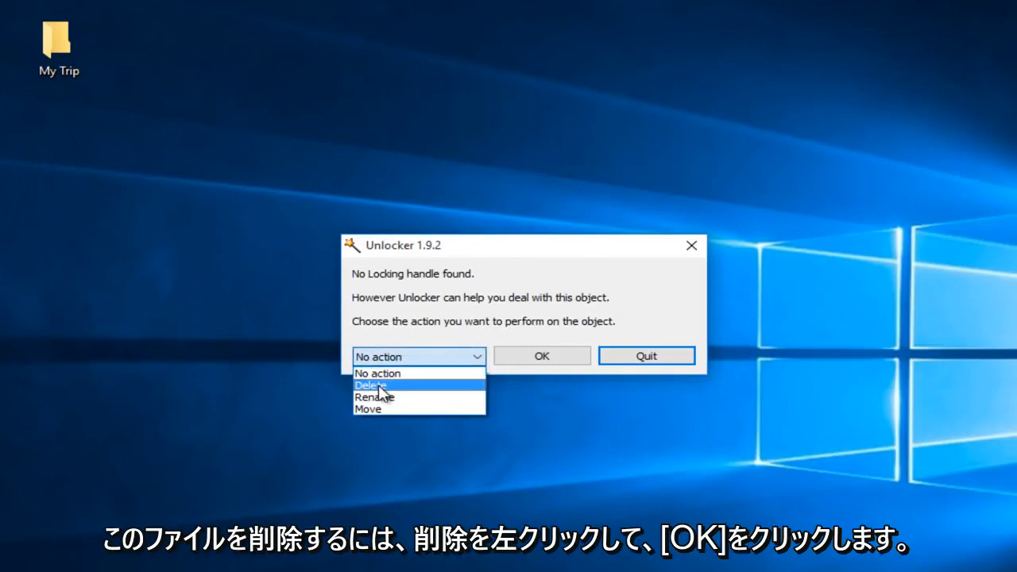
click(372, 387)
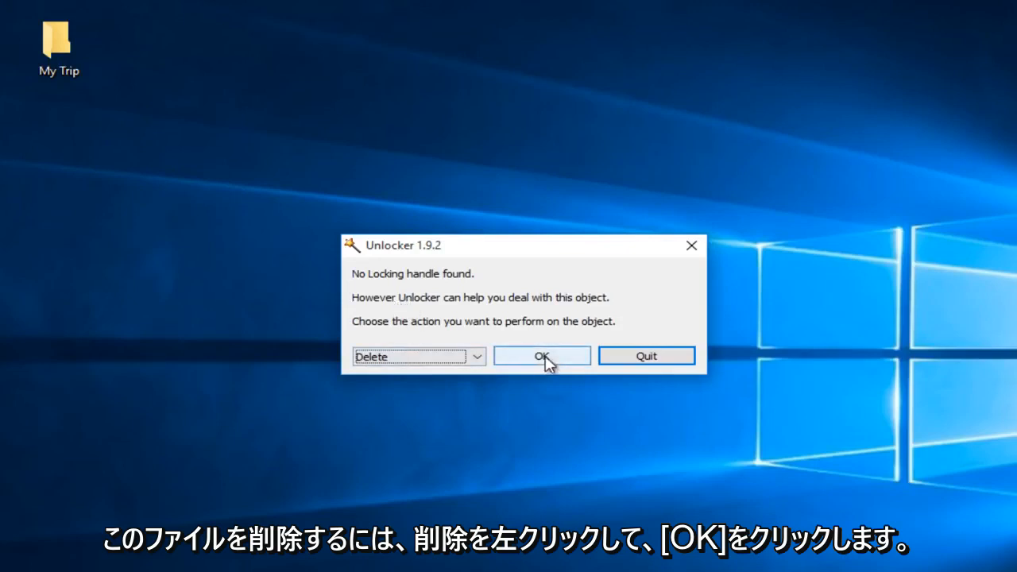
click(476, 357)
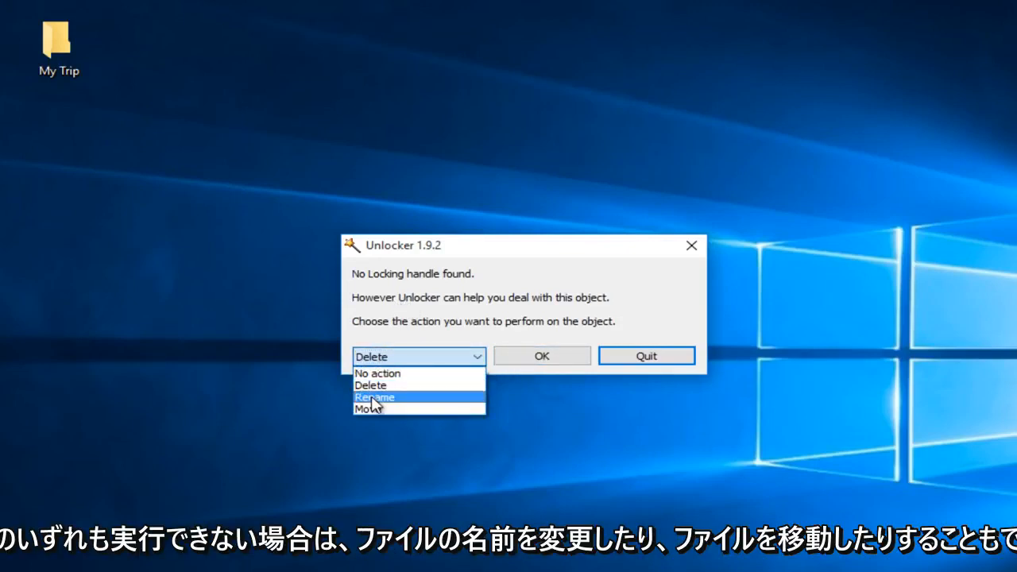
mouse_move(371, 386)
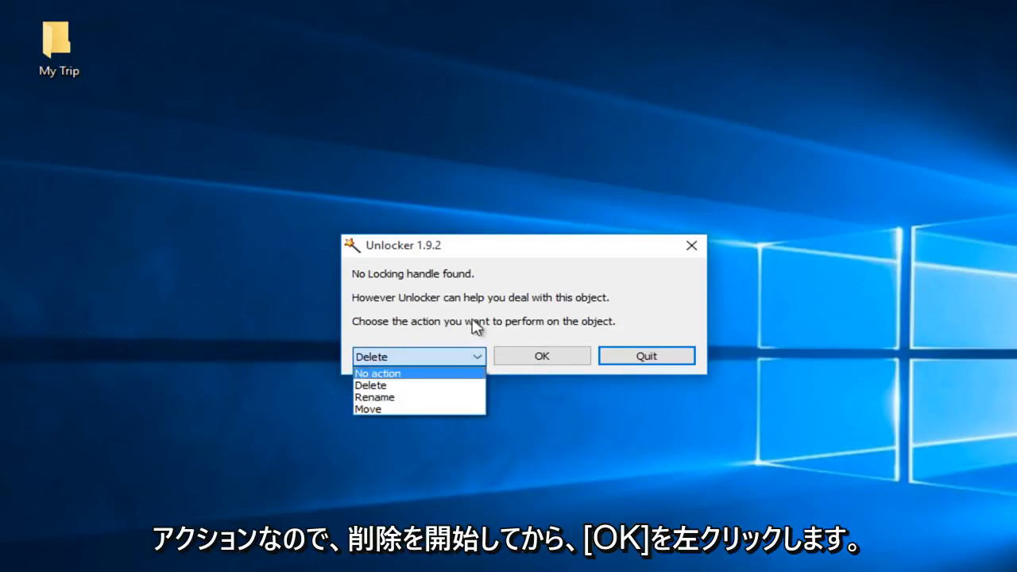
click(372, 384)
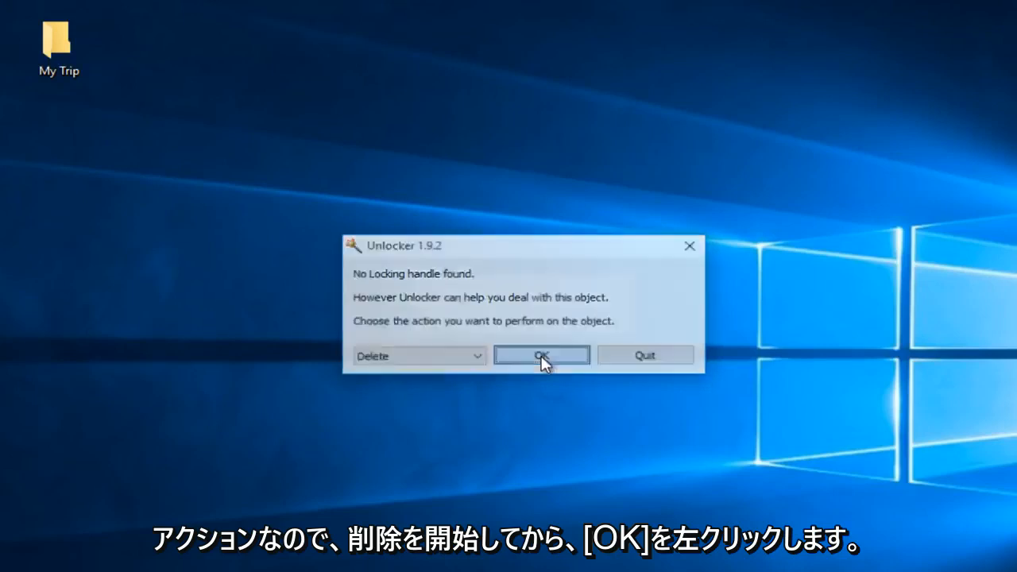
click(541, 354)
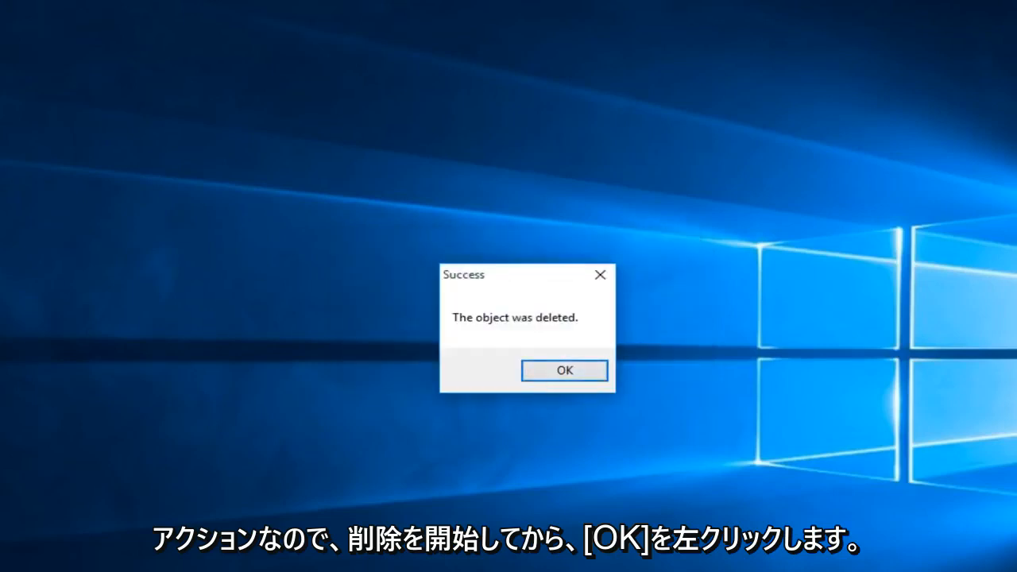
mouse_move(347, 318)
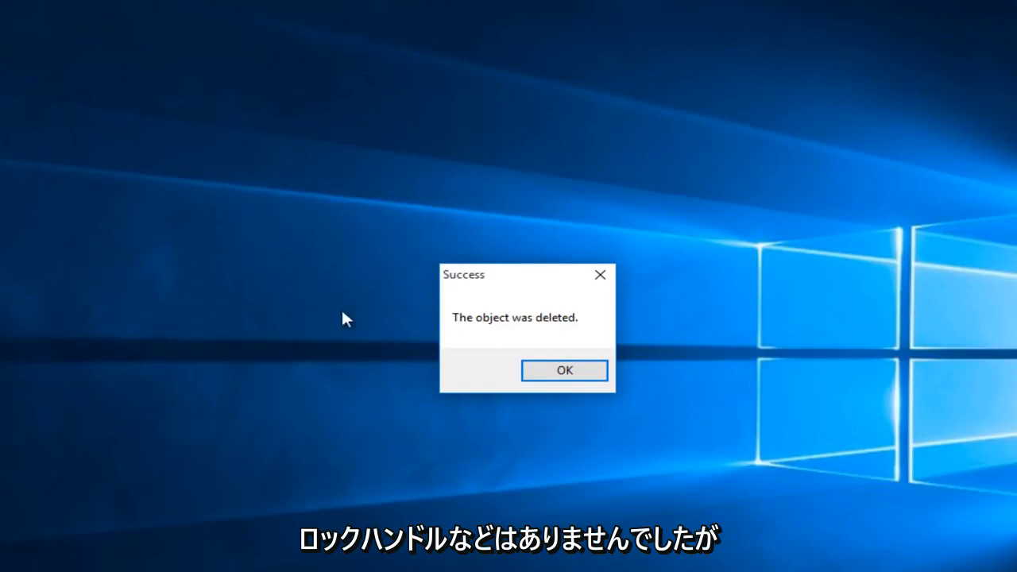
mouse_move(324, 334)
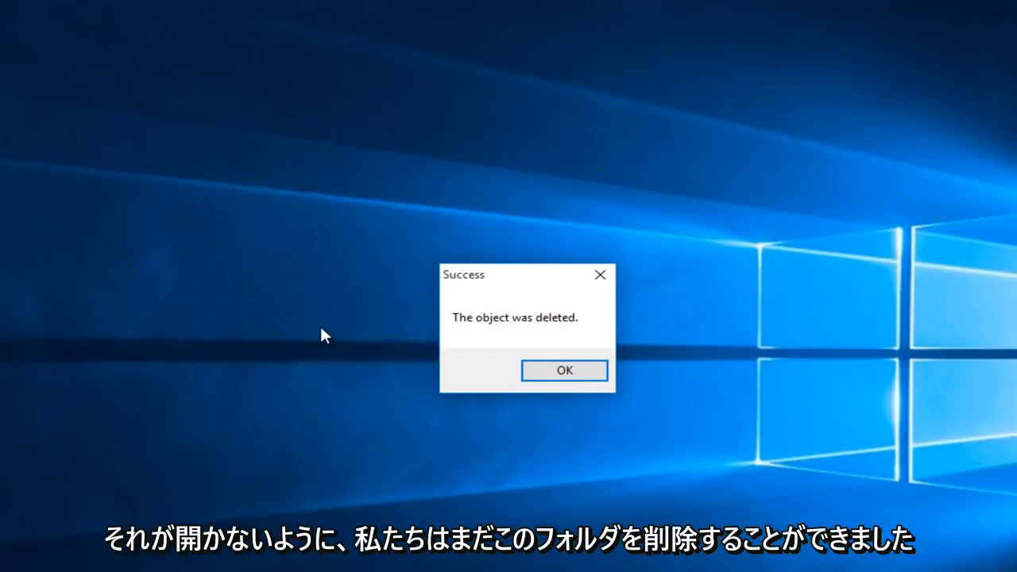
mouse_move(553, 300)
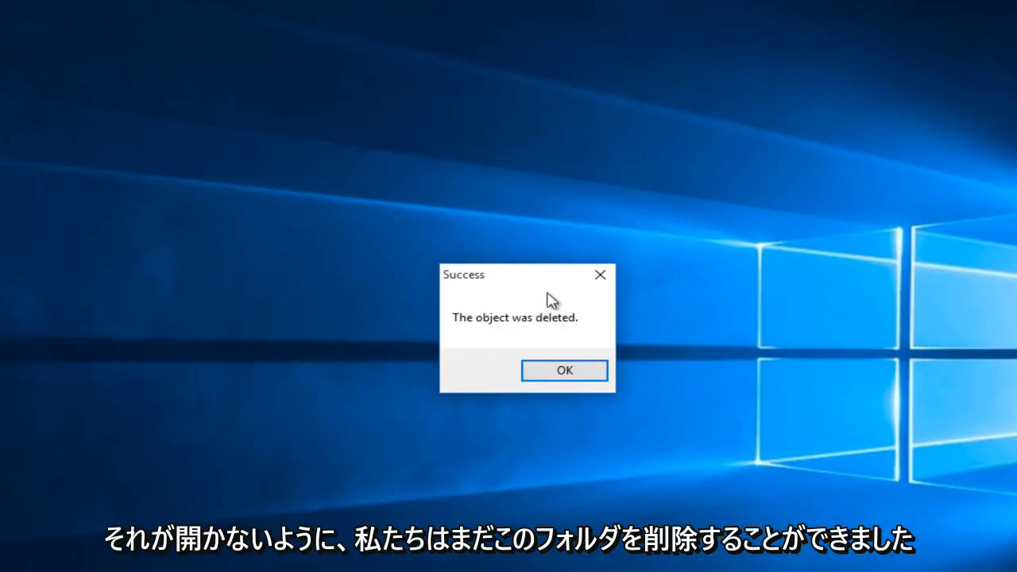
mouse_move(520, 371)
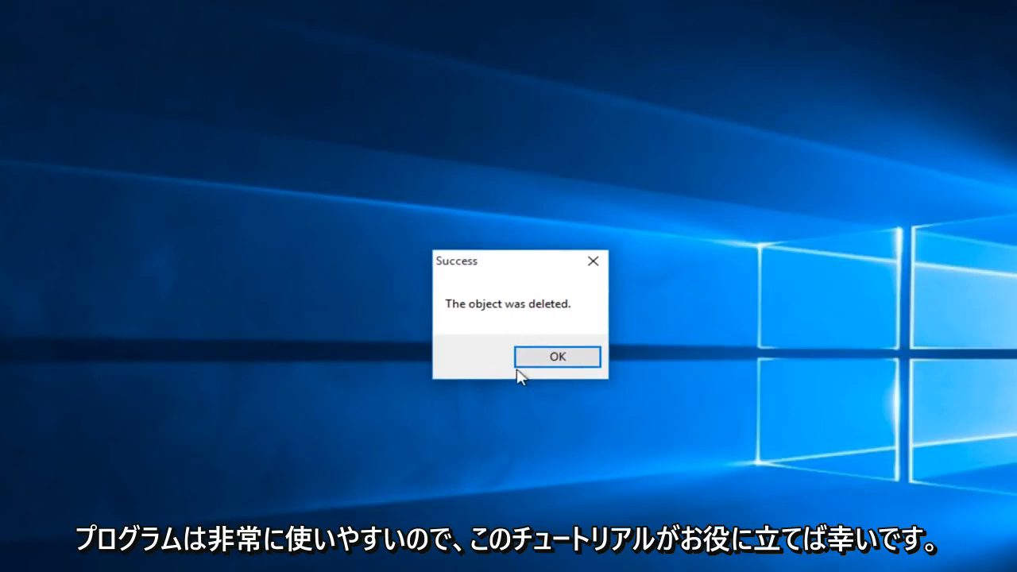
mouse_move(521, 355)
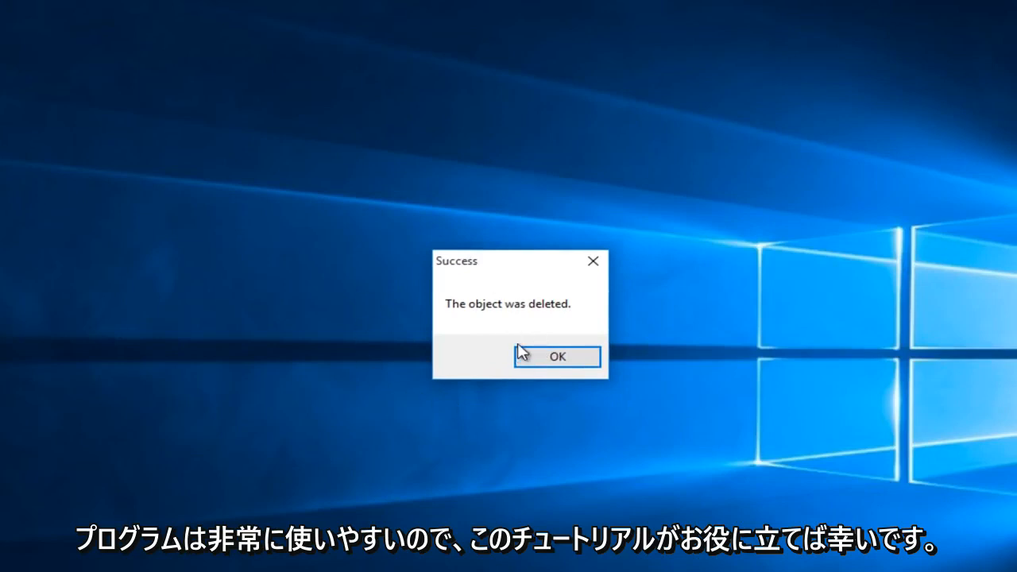